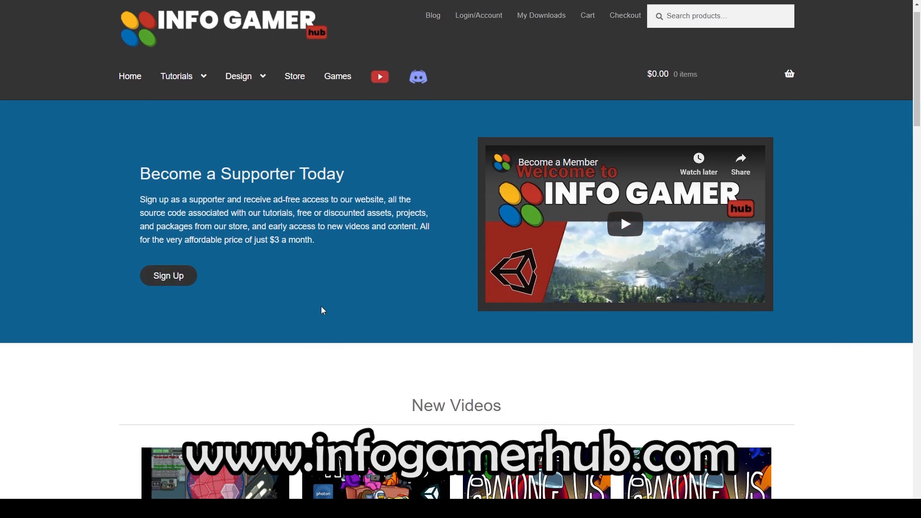
# Go to the membership sign-up page from the Become a Supporter Today section
pyautogui.scroll(-3)
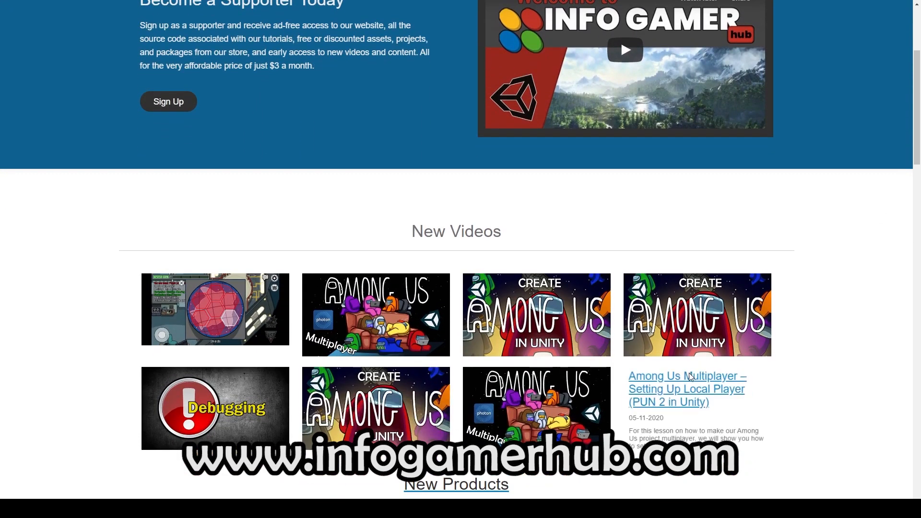
pyautogui.scroll(3)
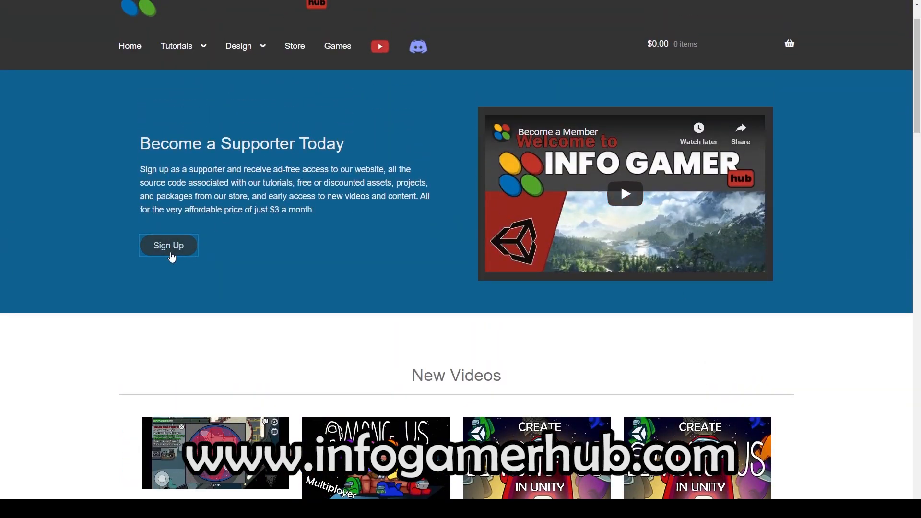
pyautogui.click(167, 244)
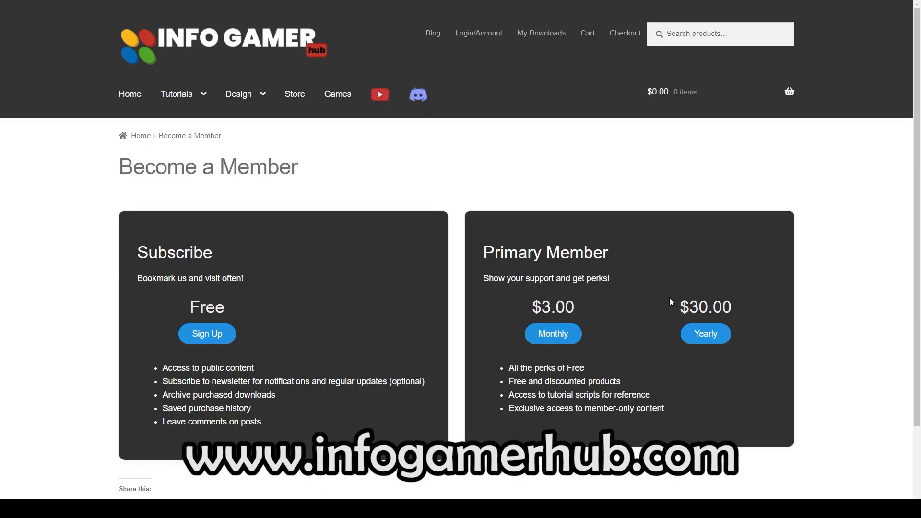
pyautogui.moveTo(901, 404)
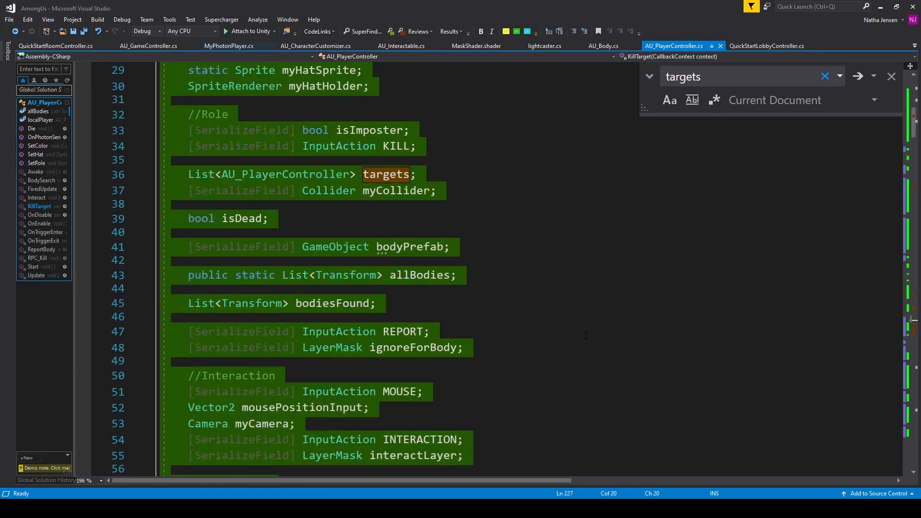
pyautogui.scroll(-3)
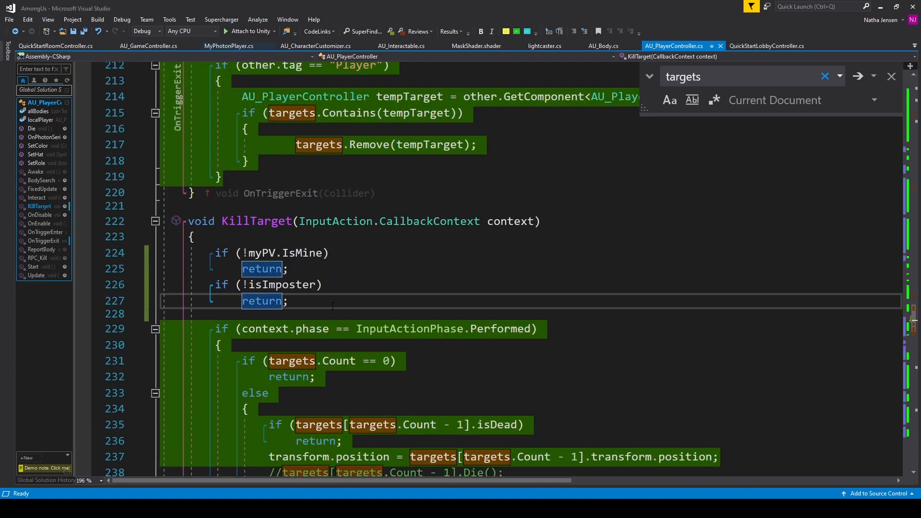
pyautogui.scroll(-3)
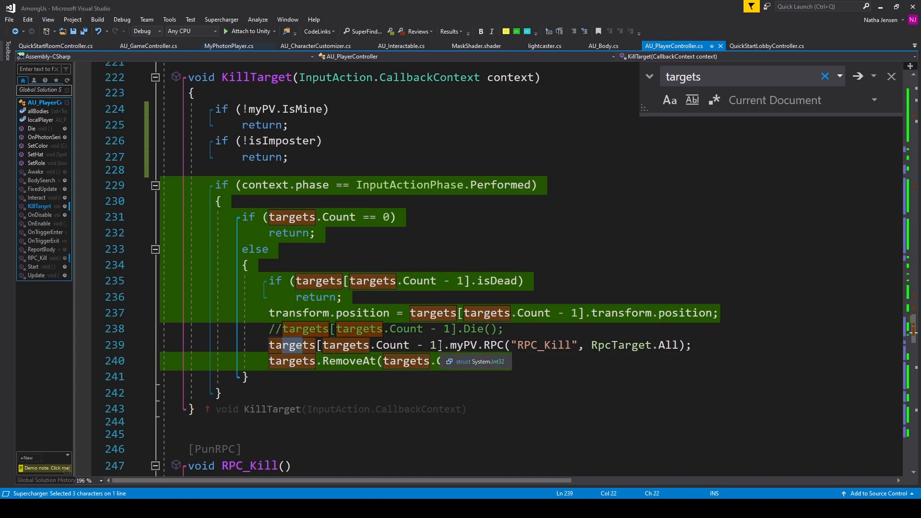
# Complete targets.RemoveAt(targets.Count - 1) and reference the target's myPV for the RPC_Kill call
pyautogui.write('Count - 1);')
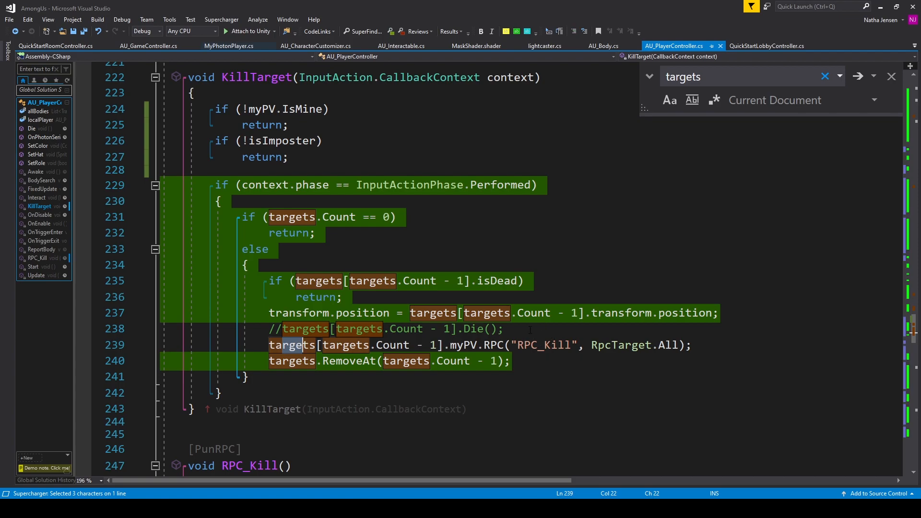
pyautogui.moveTo(532, 344)
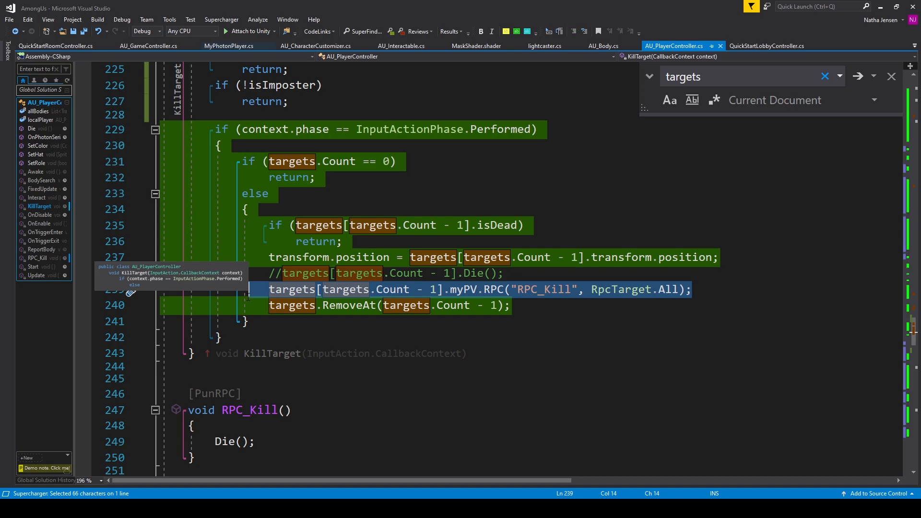
pyautogui.moveTo(465, 294)
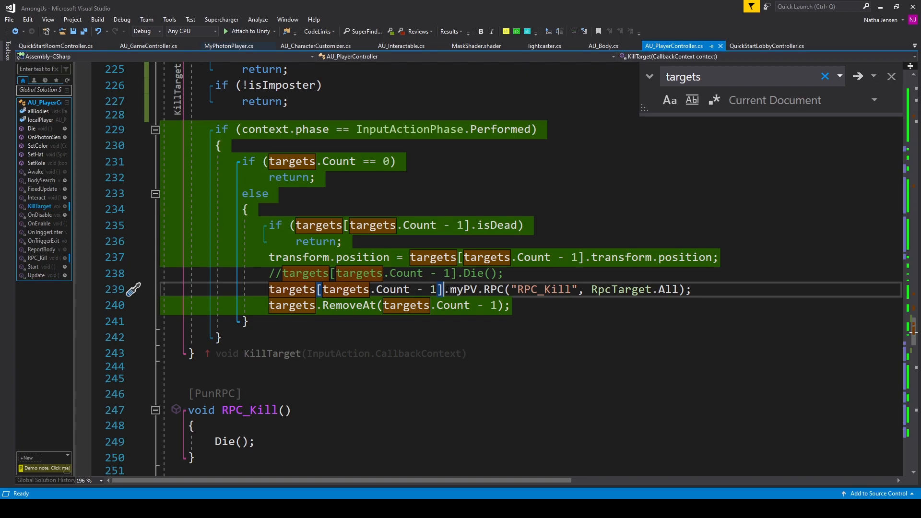
pyautogui.doubleClick(464, 289)
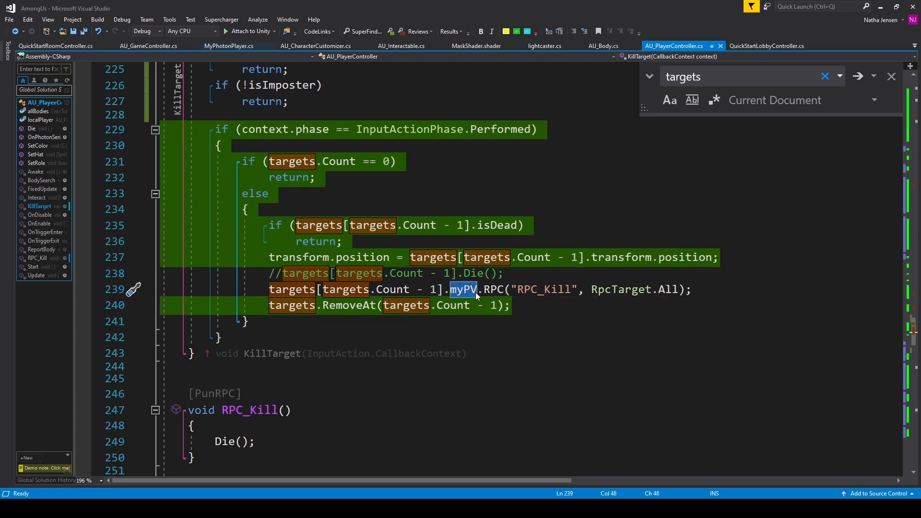
pyautogui.moveTo(464, 289)
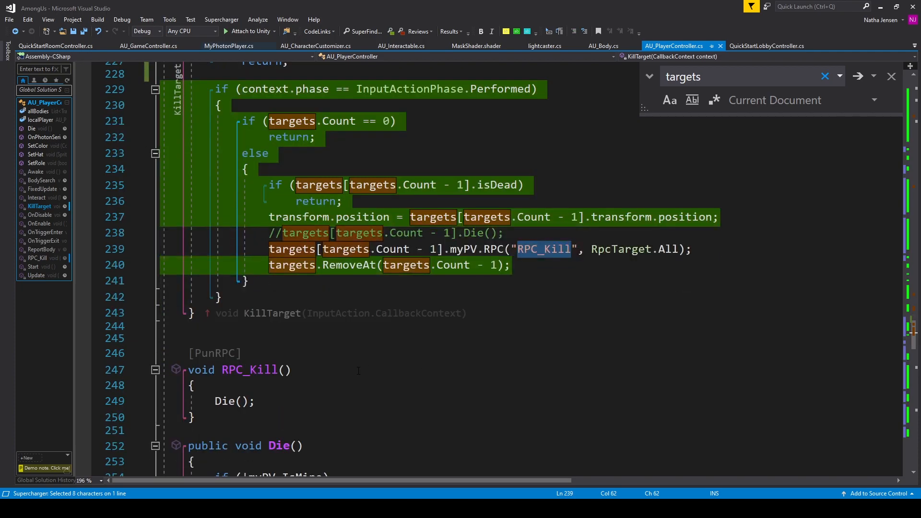
pyautogui.click(214, 353)
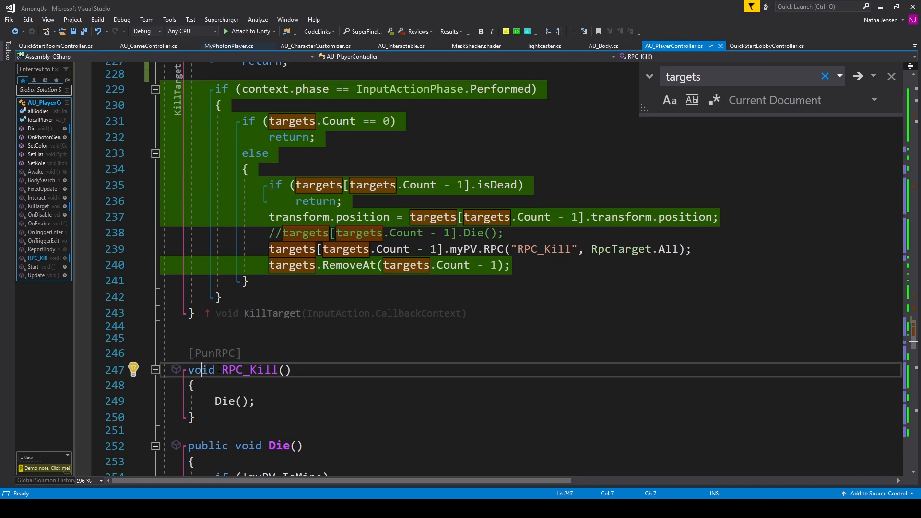
pyautogui.doubleClick(250, 369)
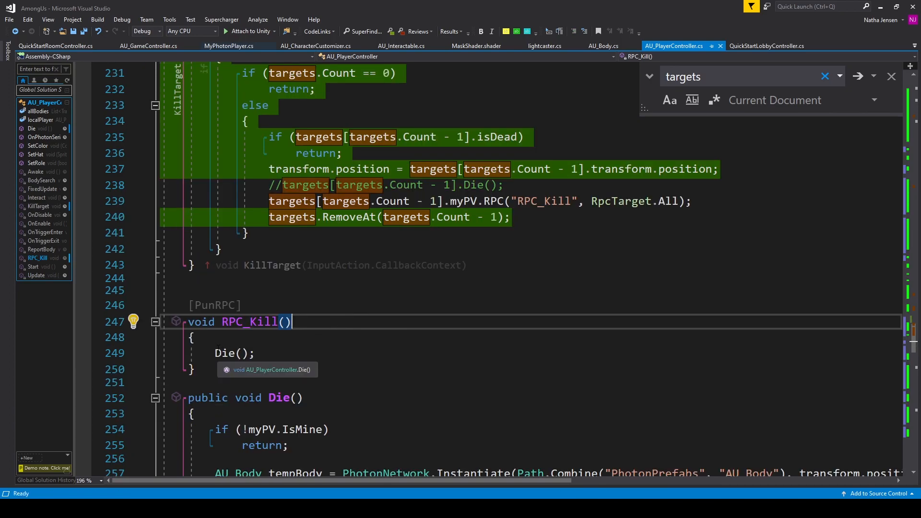
pyautogui.doubleClick(233, 353)
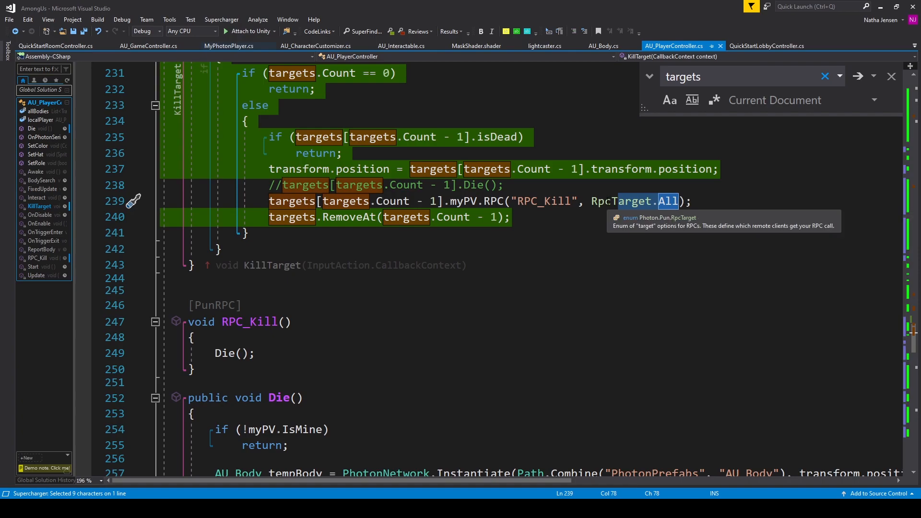
pyautogui.scroll(-3)
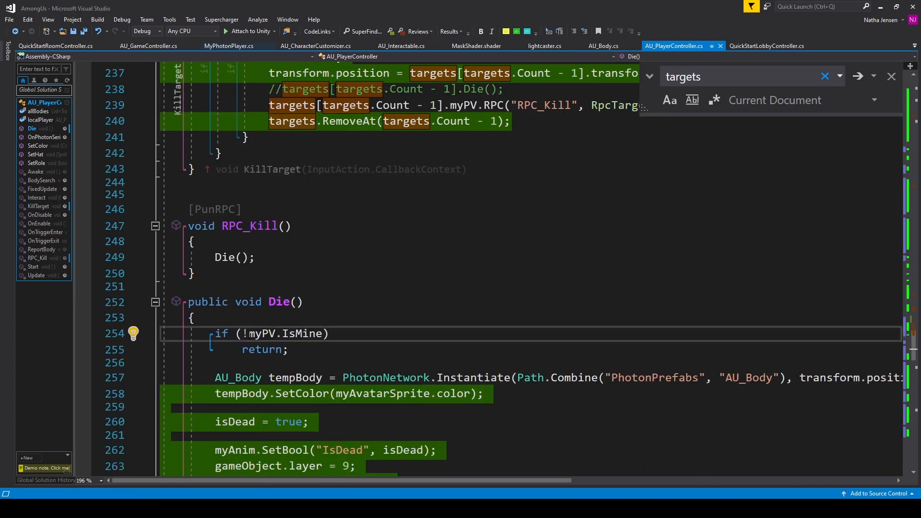
# Review Die's ownership check and early return, then the PhotonNetwork.Instantiate AU_Body prefab name
pyautogui.doubleClick(303, 334)
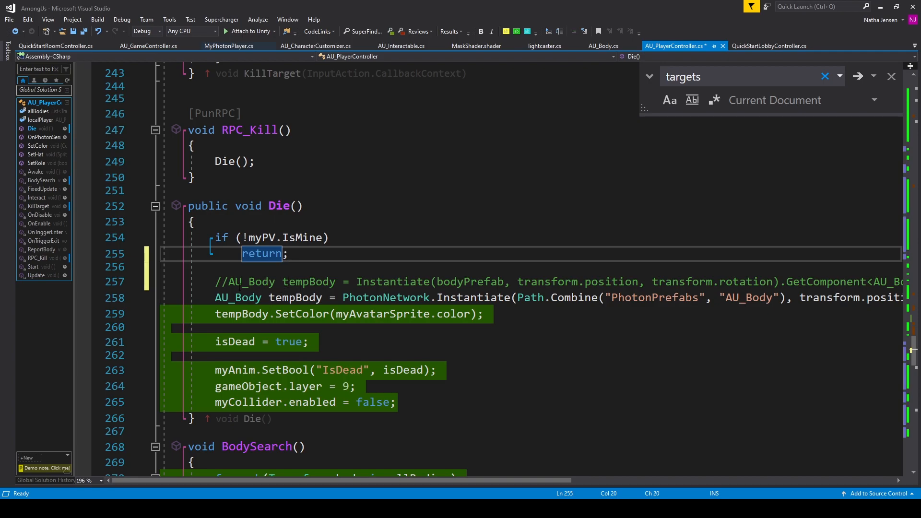
pyautogui.doubleClick(252, 281)
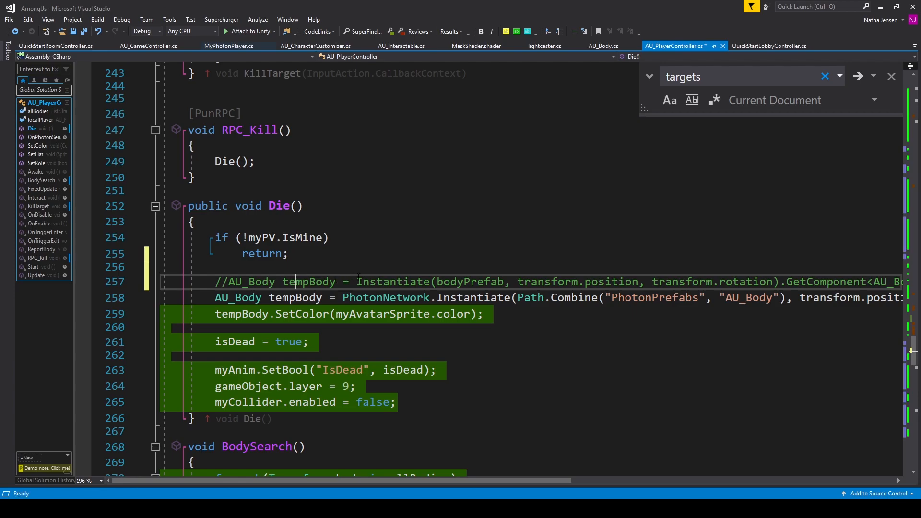
pyautogui.moveTo(221, 268); pyautogui.dragTo(352, 281)
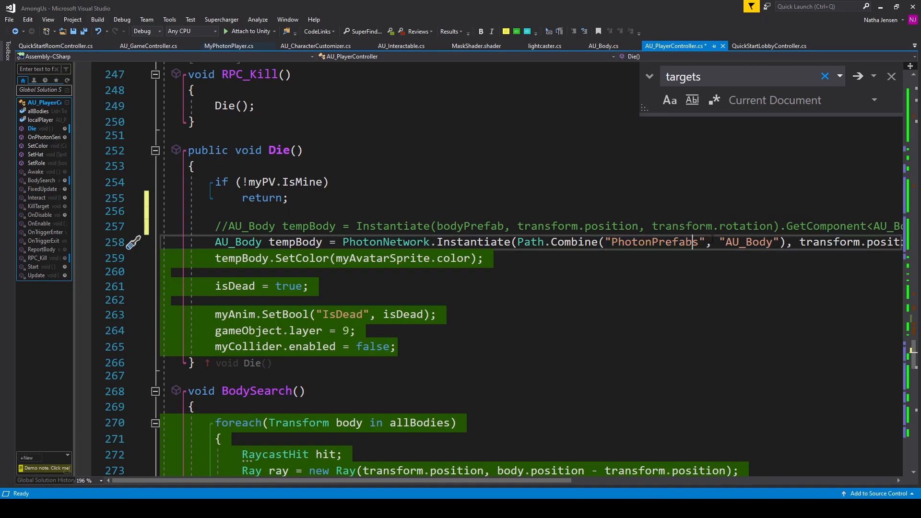
pyautogui.doubleClick(749, 242)
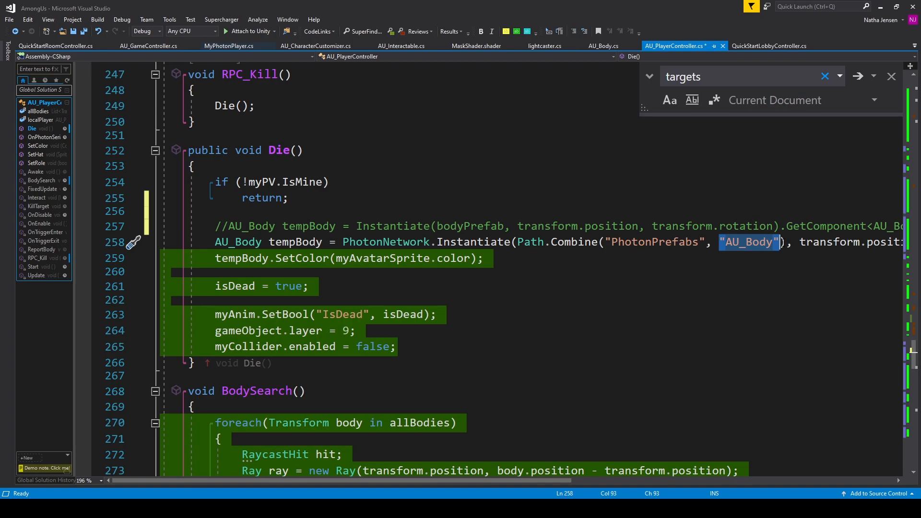
pyautogui.hscroll(3)
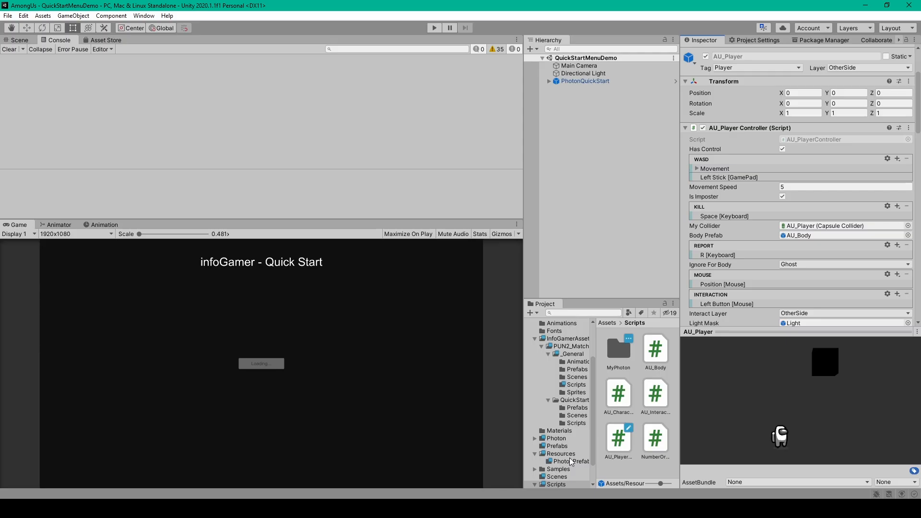
# Show Resources/PhotonPrefabs and inspect AU_Player's photon view components after AU_Body
pyautogui.click(570, 461)
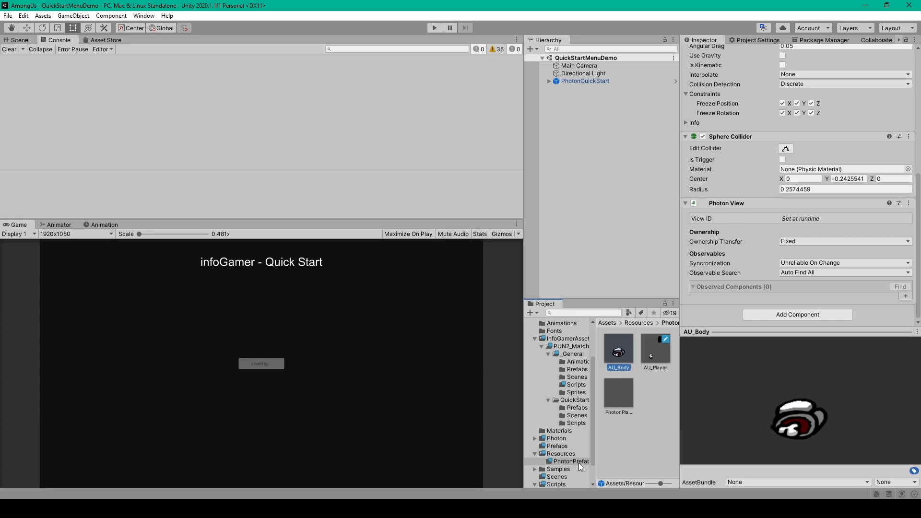
pyautogui.moveTo(580, 457)
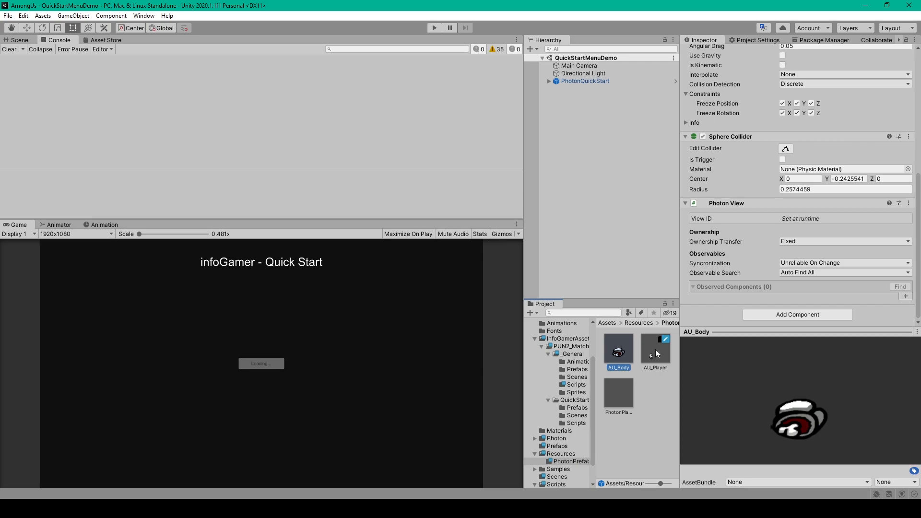
pyautogui.click(654, 352)
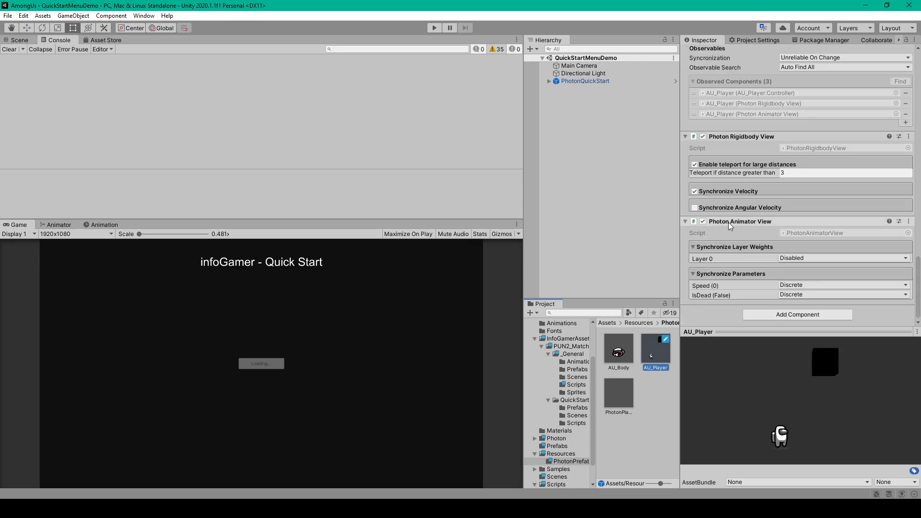
pyautogui.moveTo(742, 243)
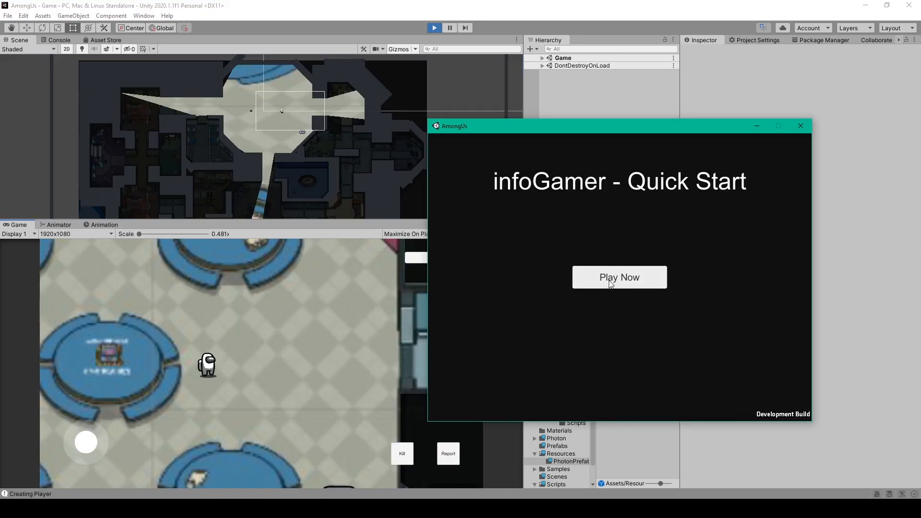
# Join the match from the standalone build and tick Is Imposter on AU_Player(Clone)
pyautogui.click(619, 277)
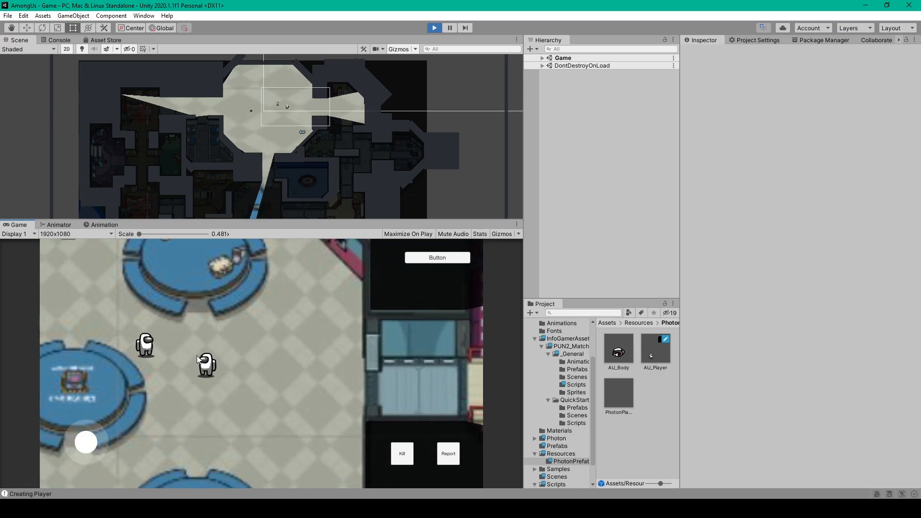
pyautogui.moveTo(465, 180)
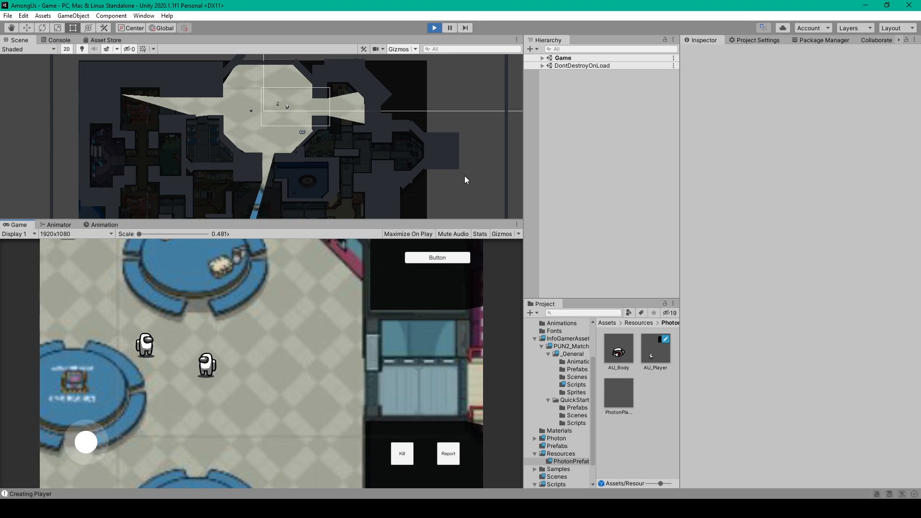
pyautogui.click(585, 211)
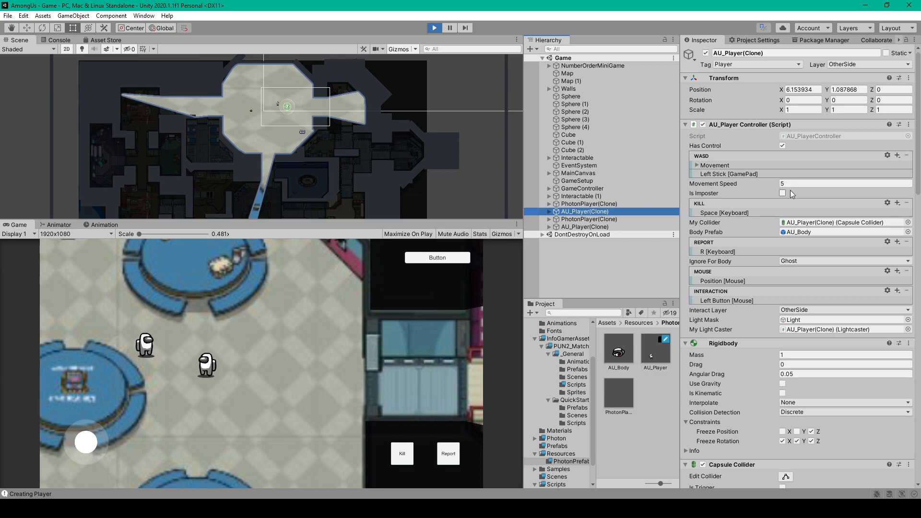
pyautogui.click(782, 193)
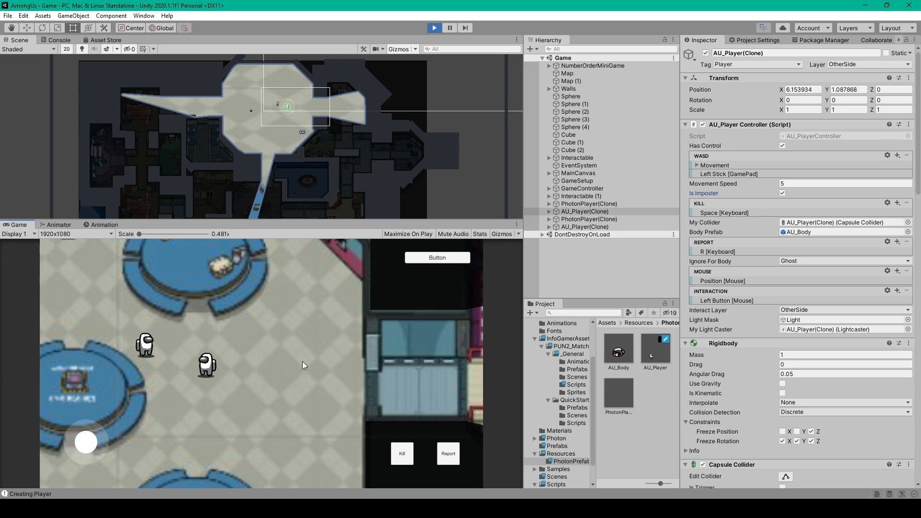